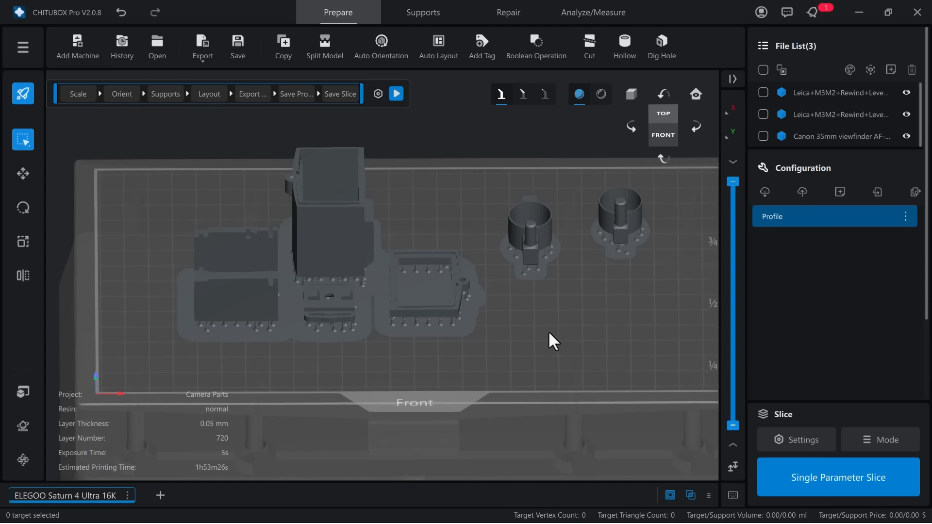
Orbit the sliced preview to bring the two Leica ring parts into close view
left_click_drag(552, 338, 592, 326)
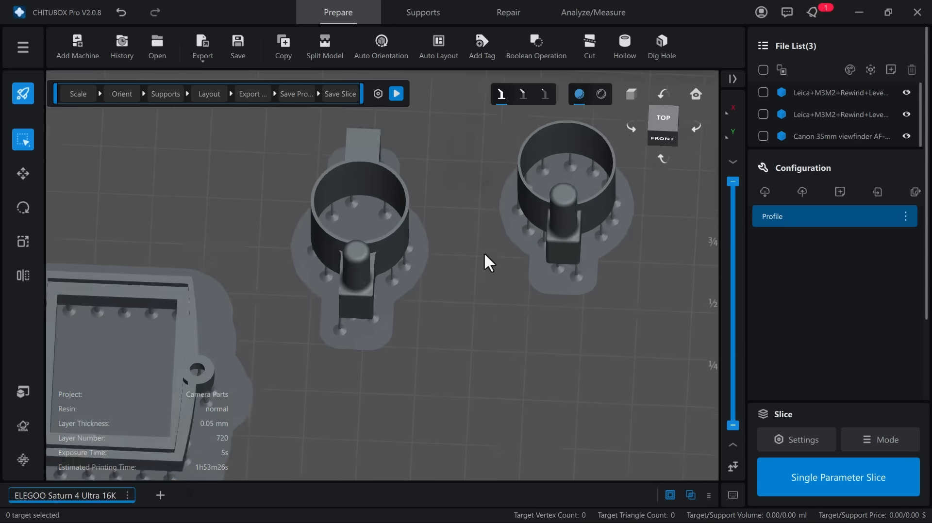
left_click_drag(488, 261, 535, 216)
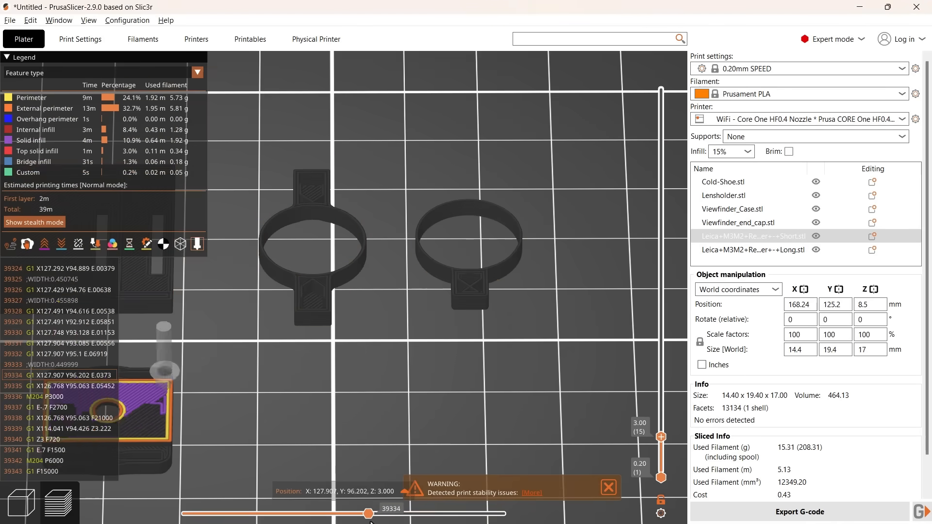
left_click_drag(369, 513, 465, 513)
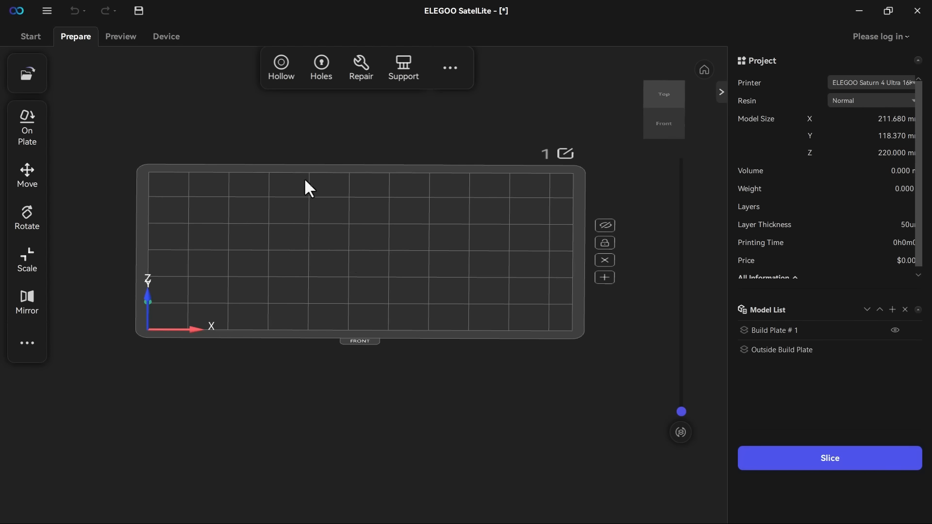
Show the empty Saturn 4 Ultra 16K build plate in the Prepare view
left_click(166, 35)
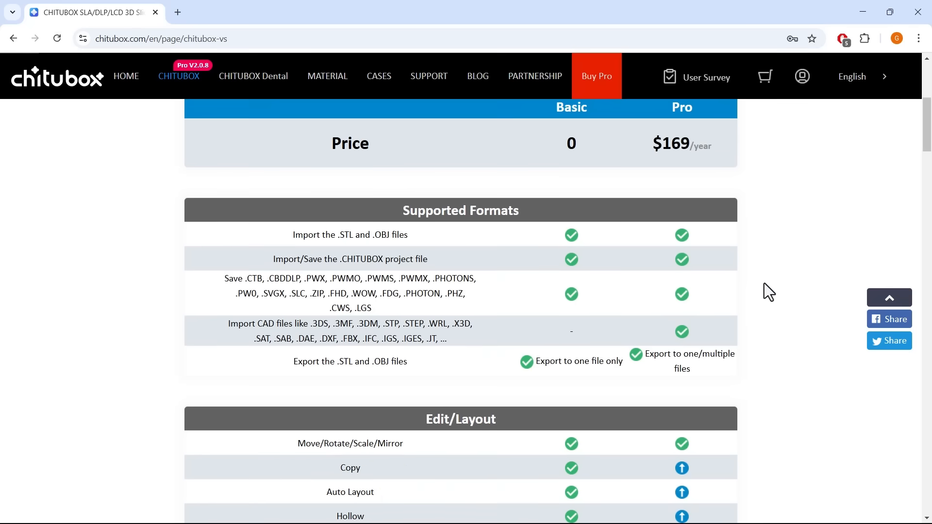
Scroll the Basic vs Pro comparison down to the Others section showing Network Sending
scroll("down", 3)
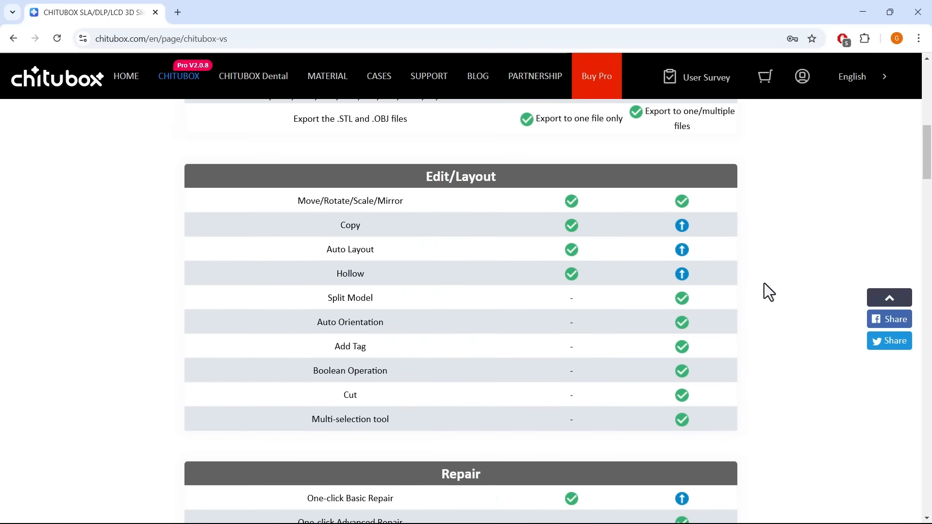
scroll("down", 3)
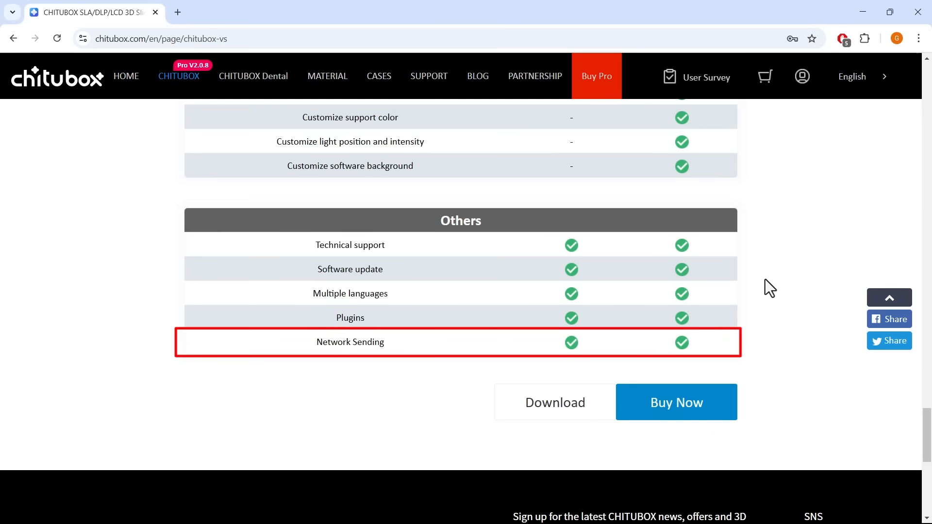